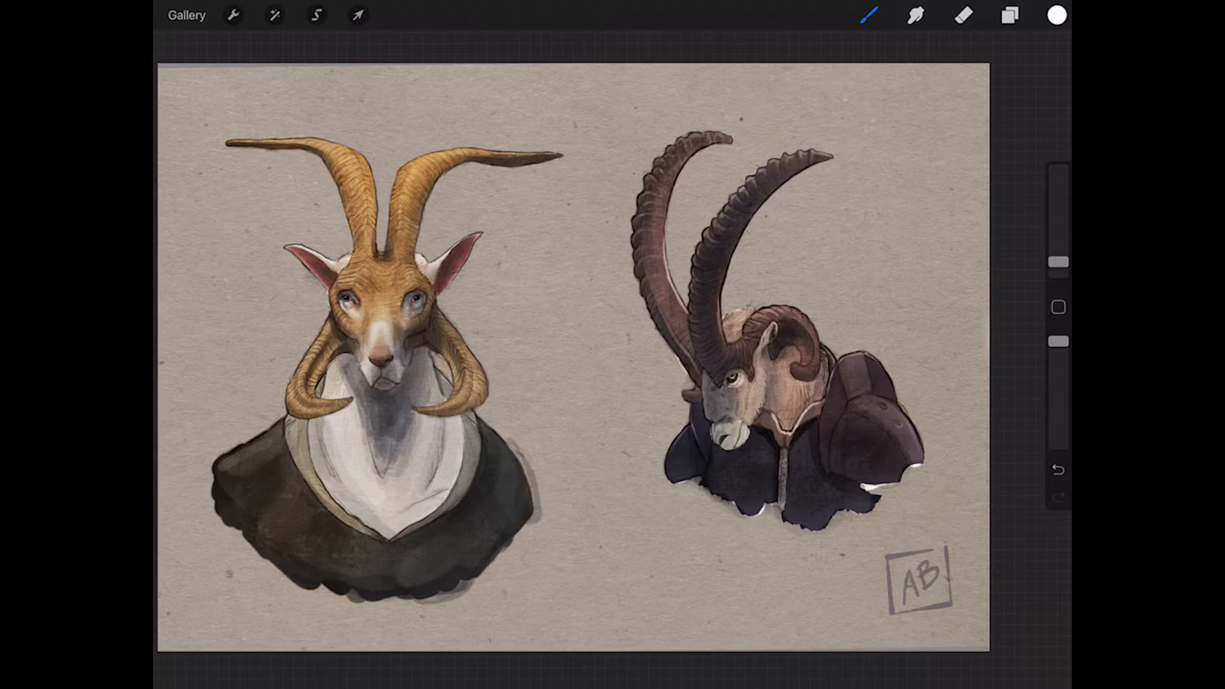
- Hide the left goat's golden horn colouring layer so the horns appear pale cream
click(1008, 14)
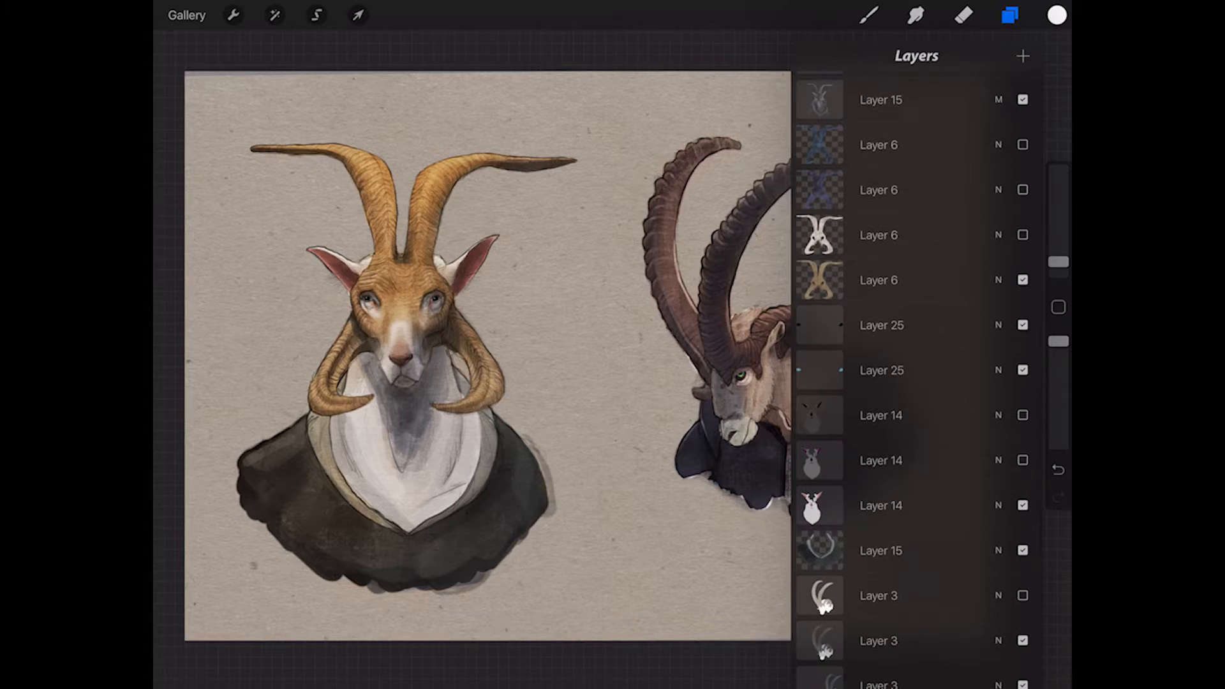
scroll(down, 3)
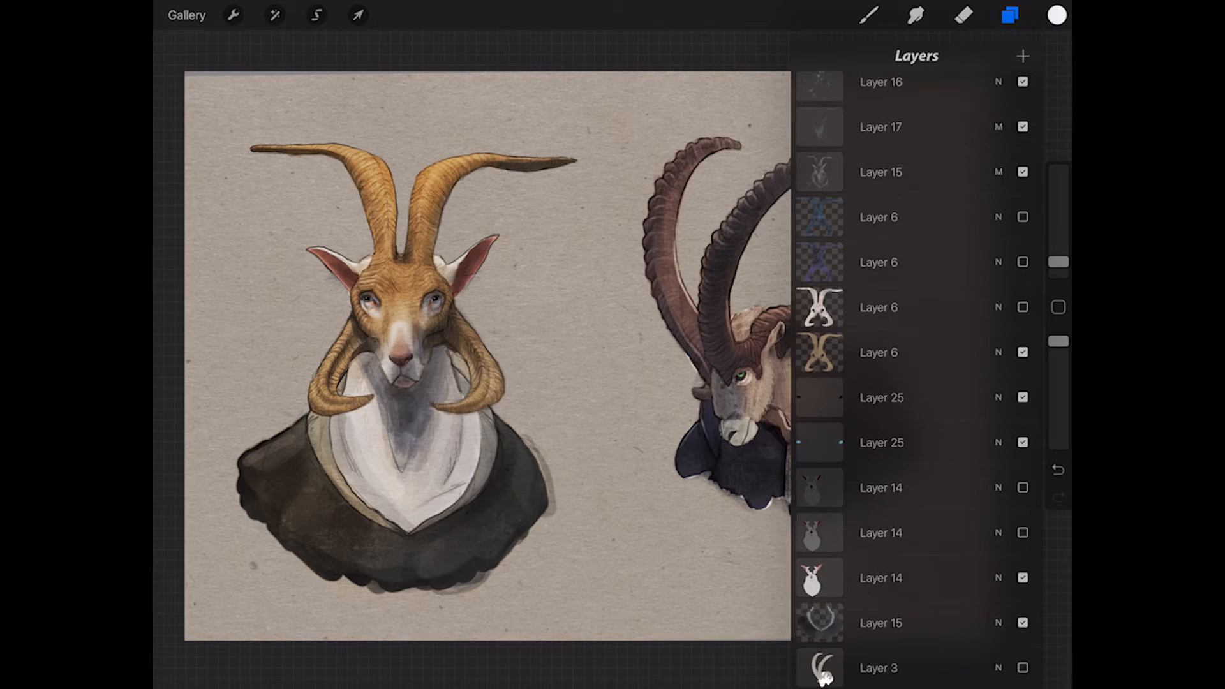
click(1022, 307)
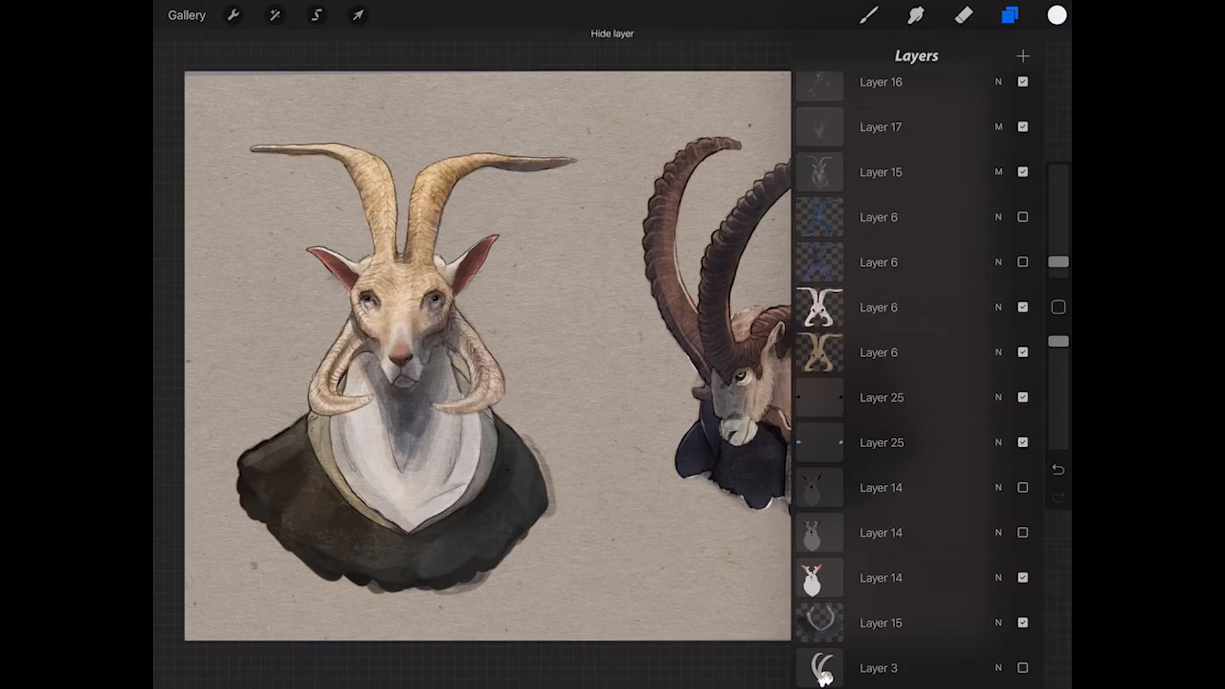
scroll(down, 3)
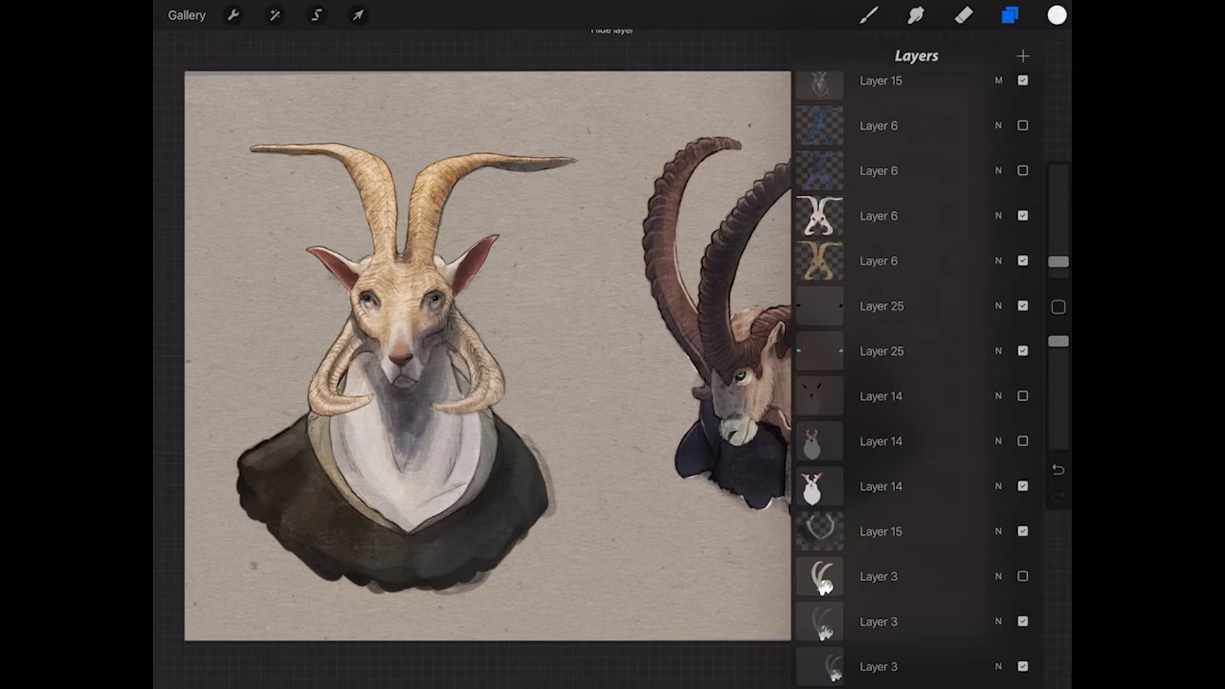
scroll(down, 3)
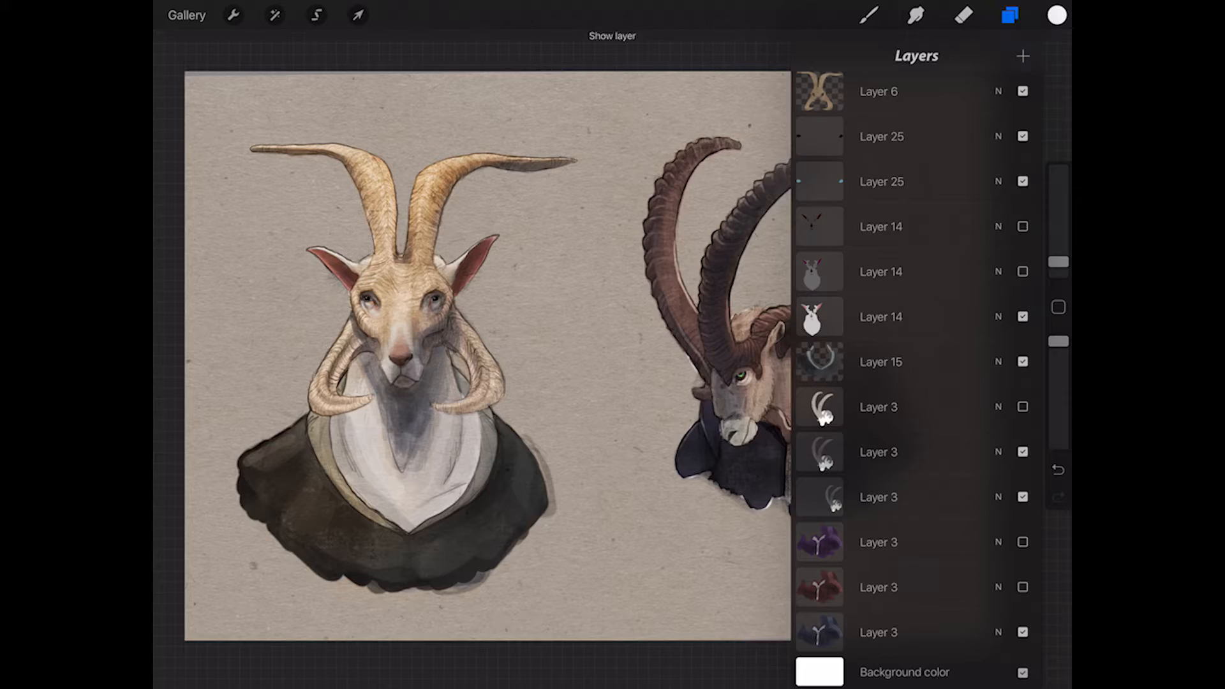
click(1010, 14)
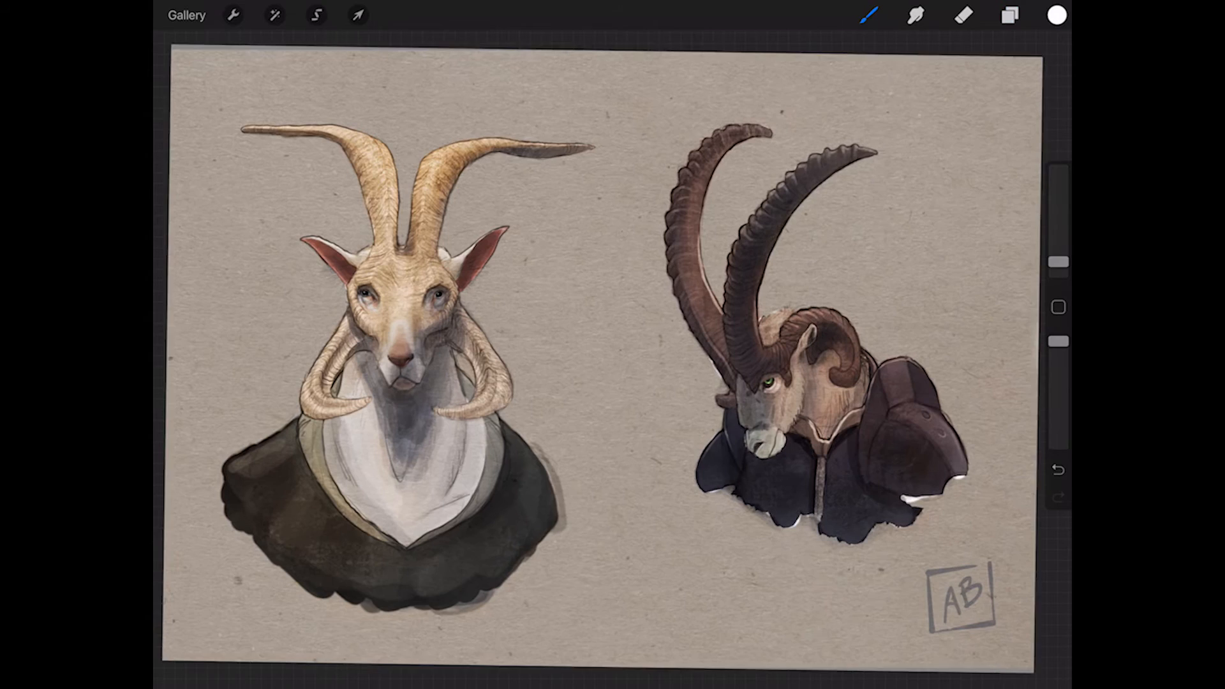
- Duplicate the pale horns Layer 6 in the layer stack
click(1009, 15)
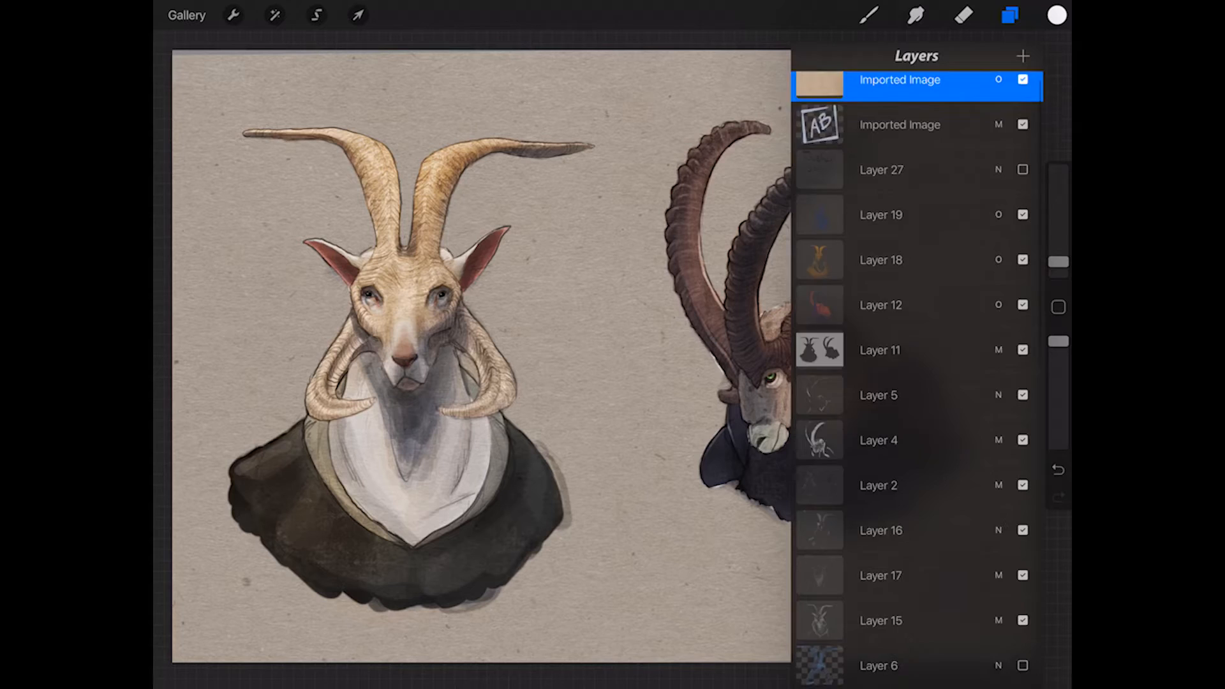
scroll(down, 3)
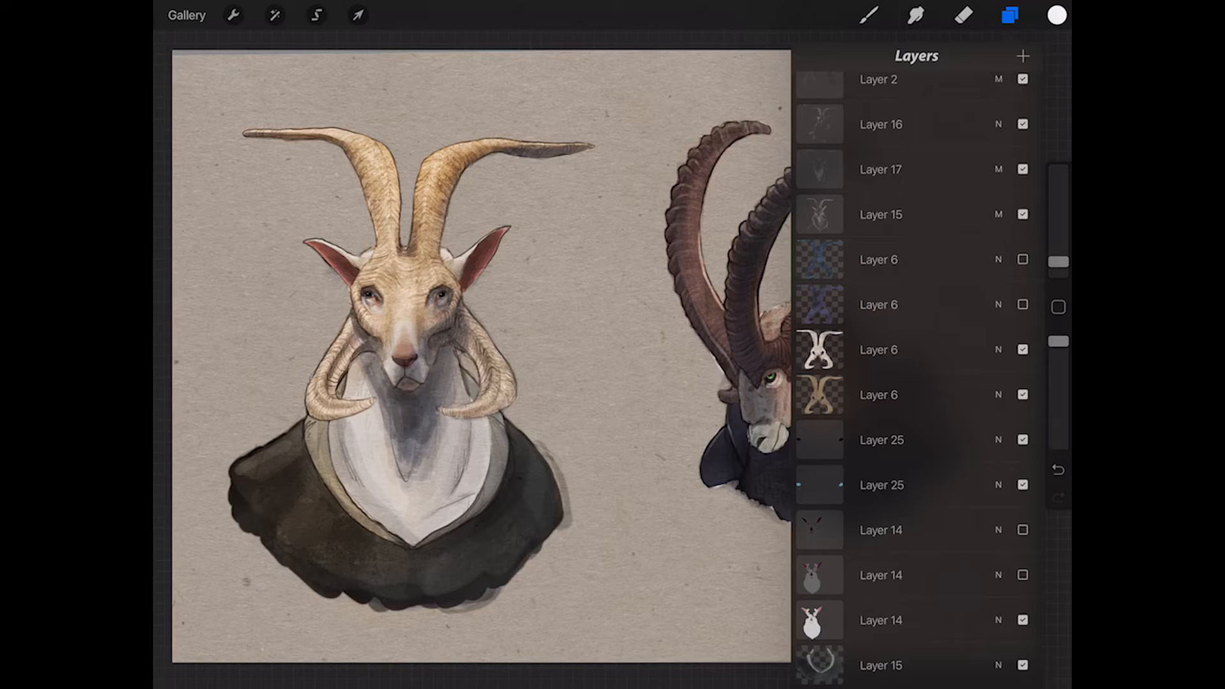
click(898, 349)
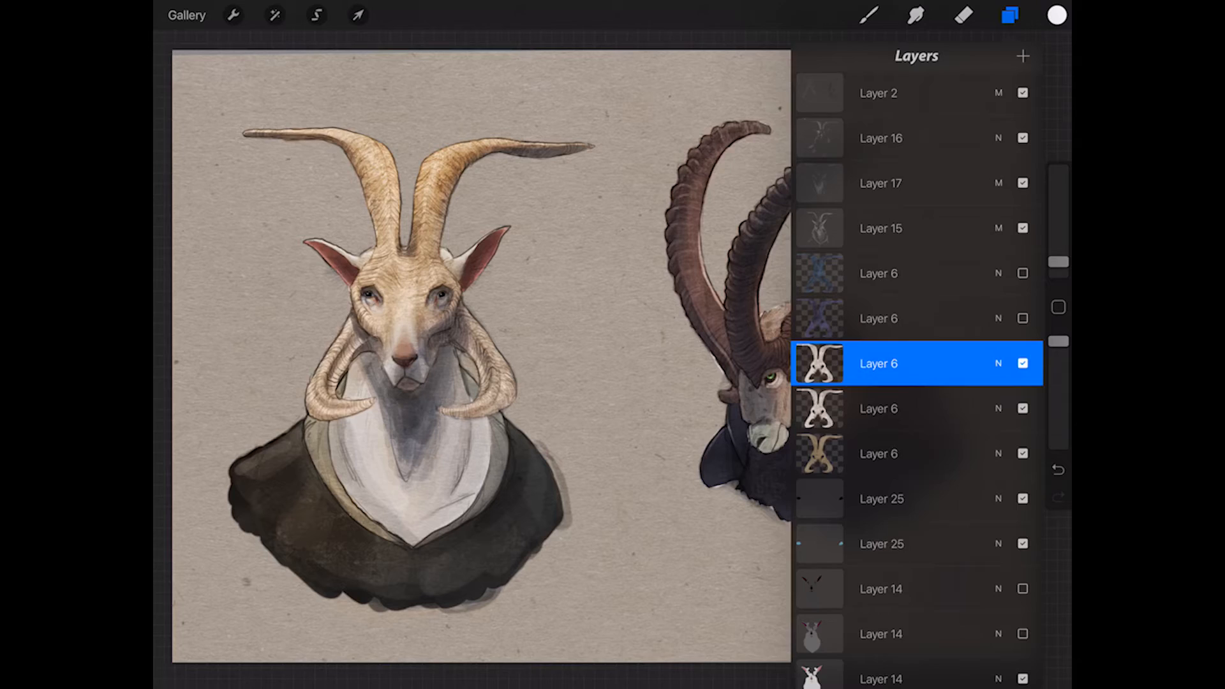
- Tint the duplicated horn layer deep red via hue, saturation and brightness sliders
click(275, 14)
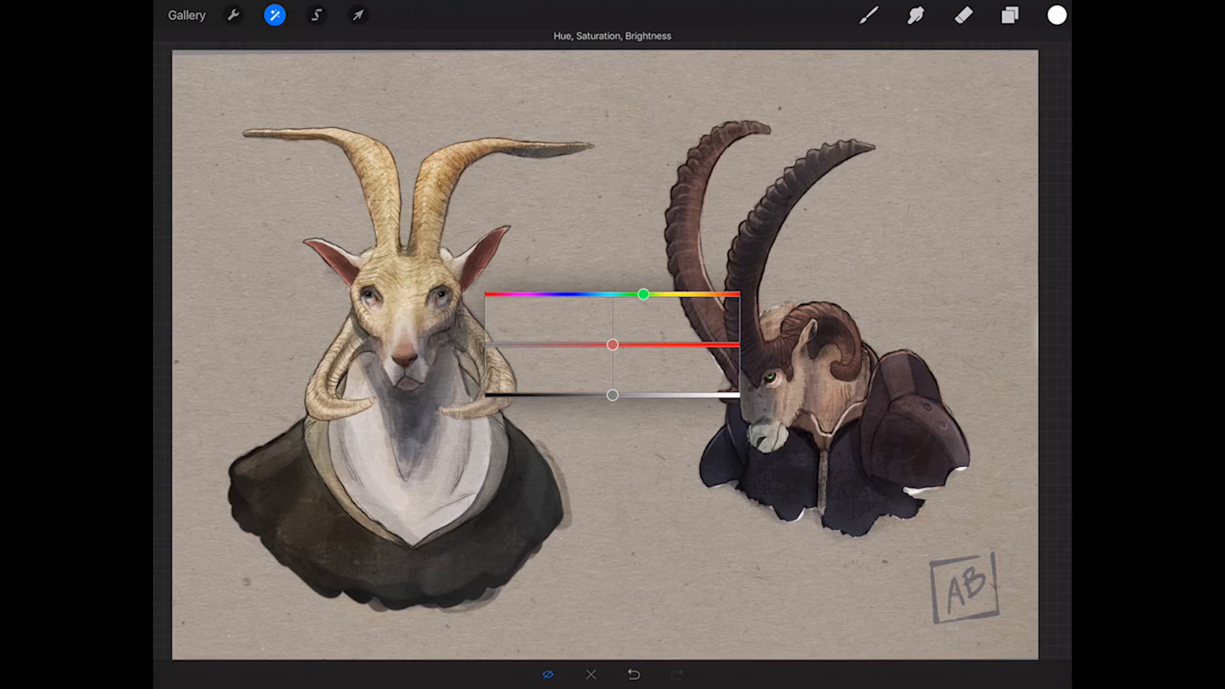
drag(643, 295, 522, 295)
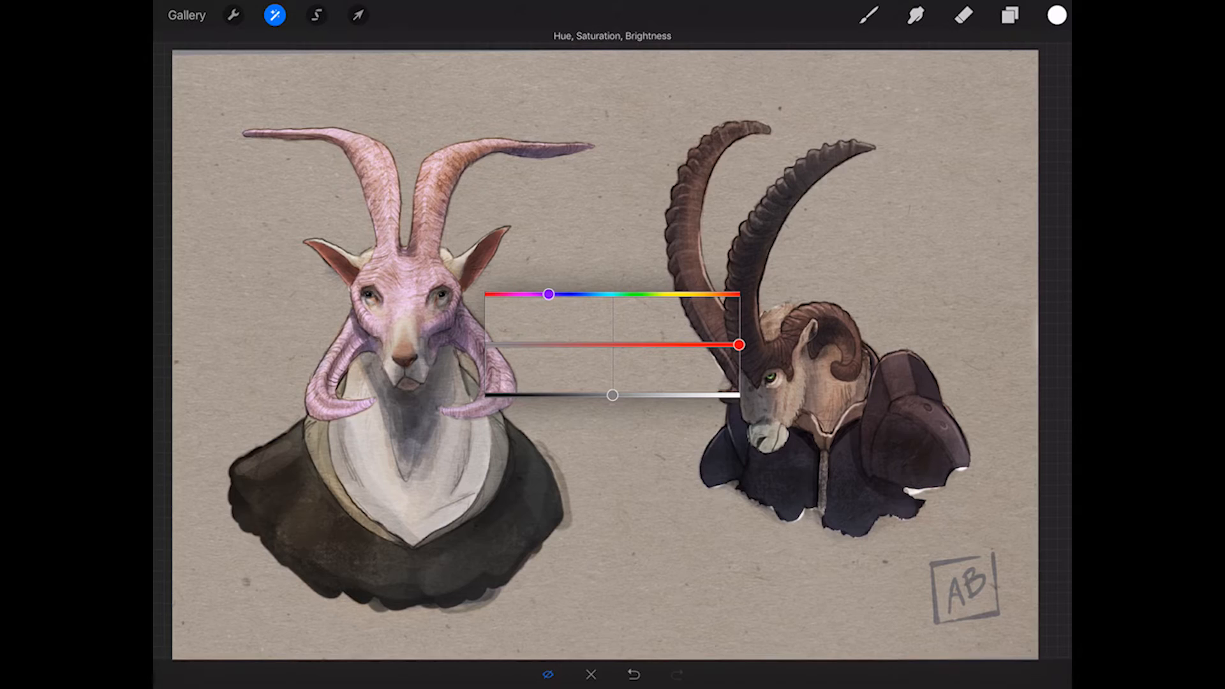
drag(549, 294, 565, 295)
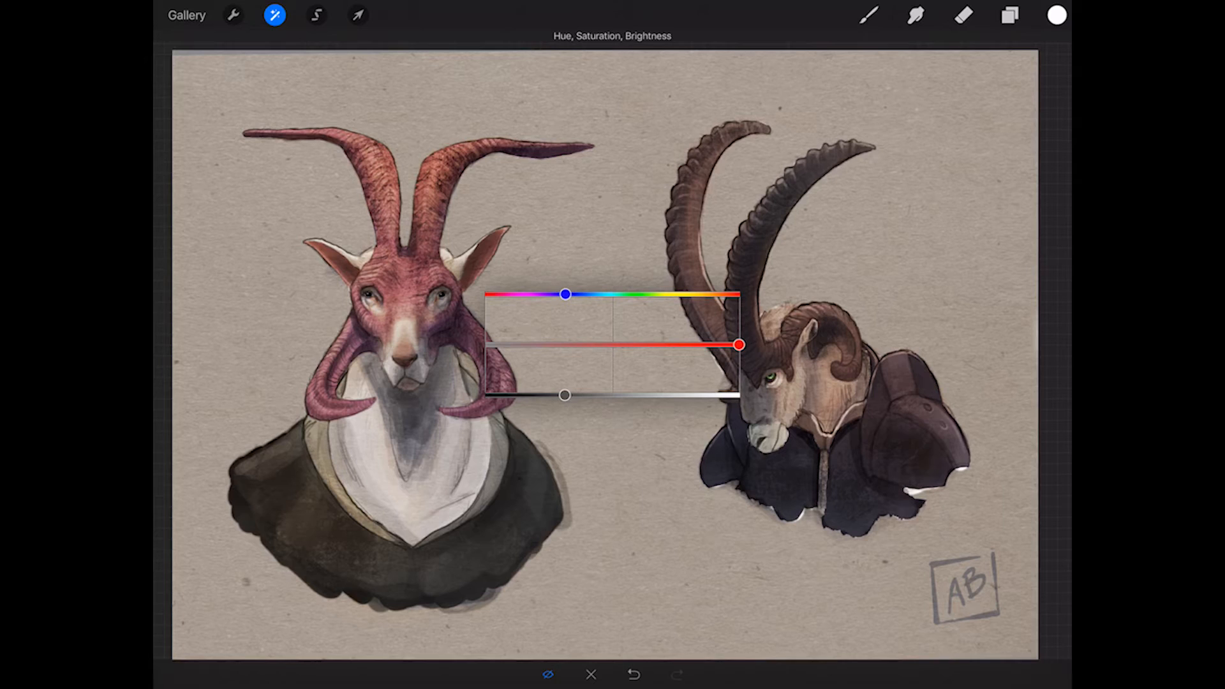
drag(566, 295, 588, 295)
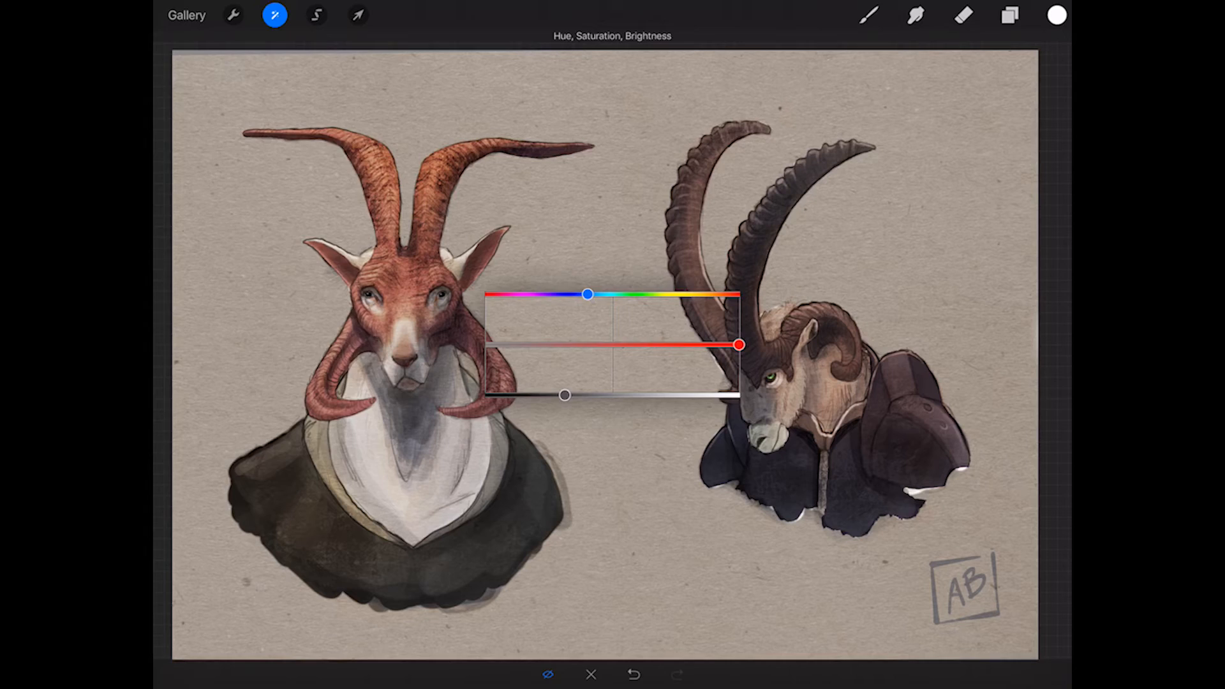
drag(588, 294, 610, 294)
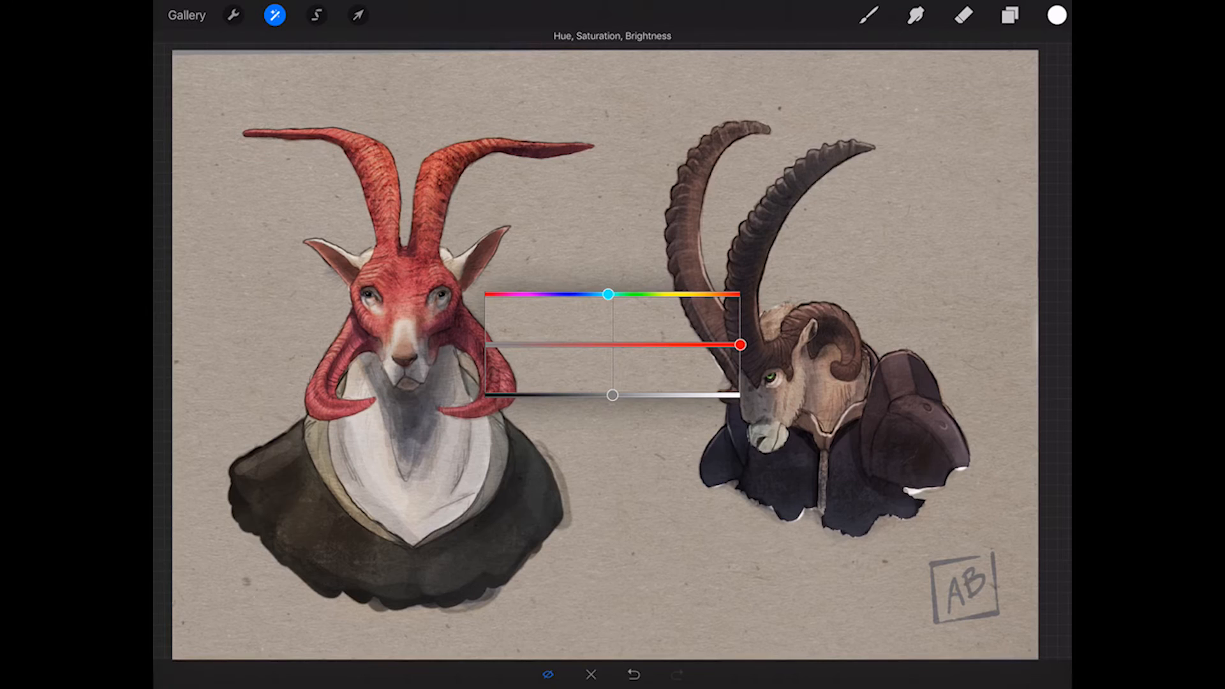
click(274, 15)
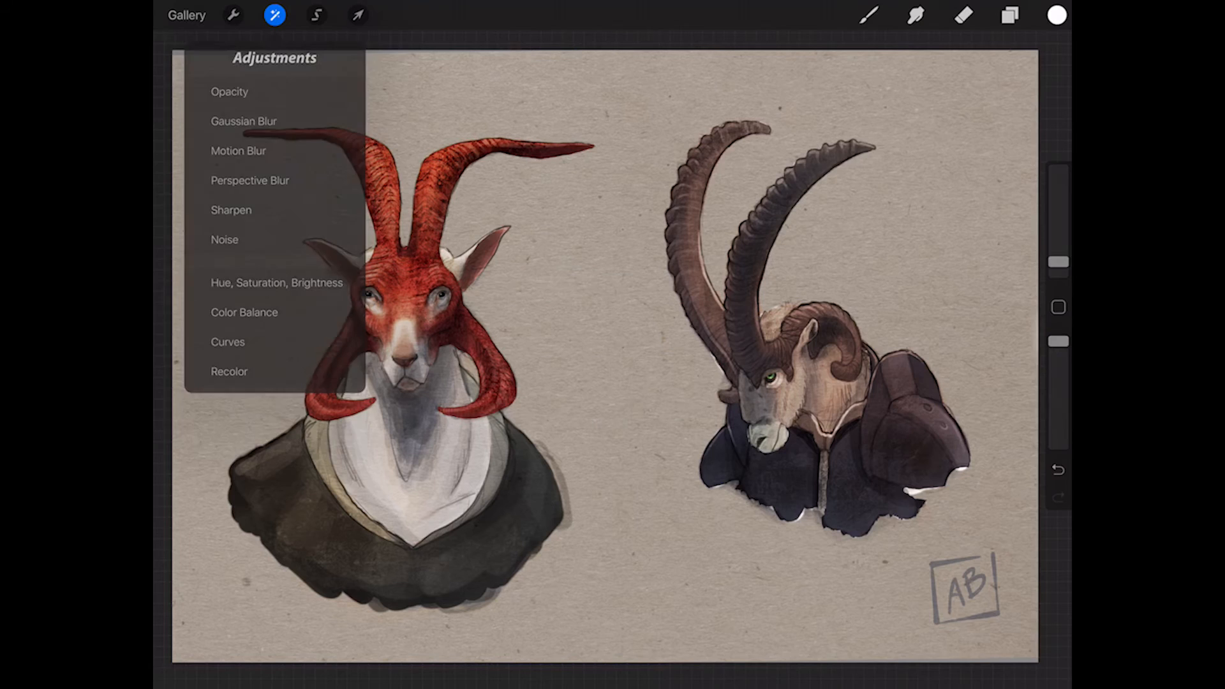
- Duplicate fur Layer 14 and fill the chest and face with bright blue
click(1009, 15)
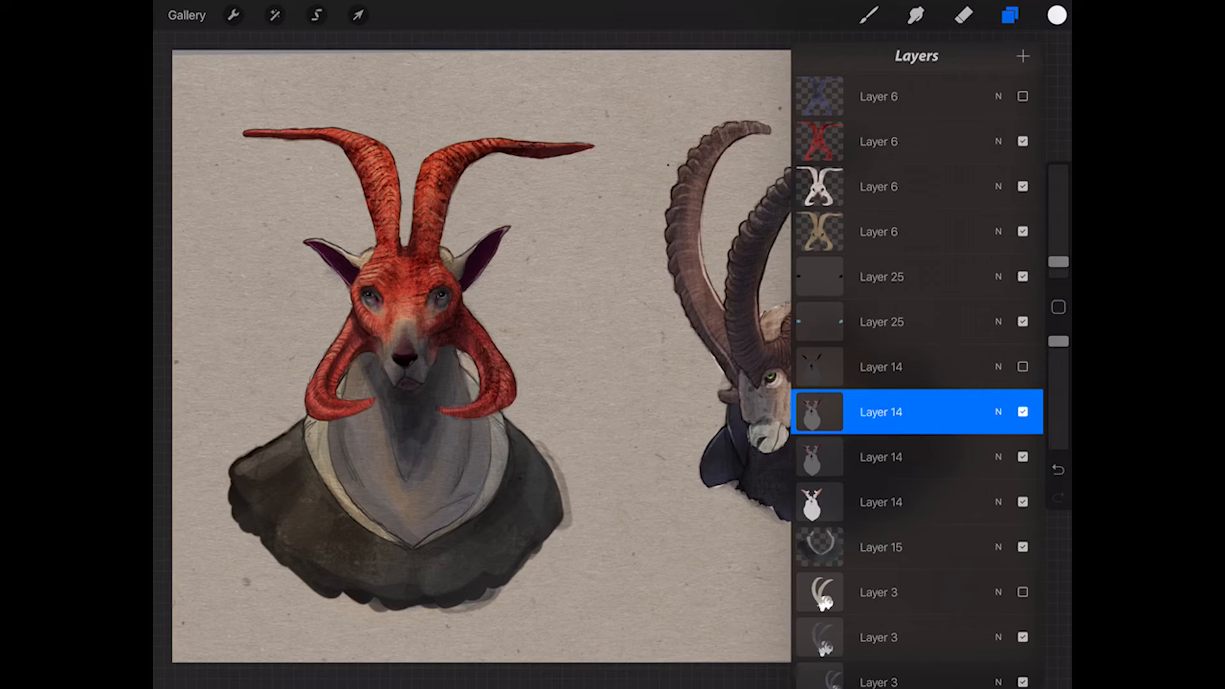
click(1055, 14)
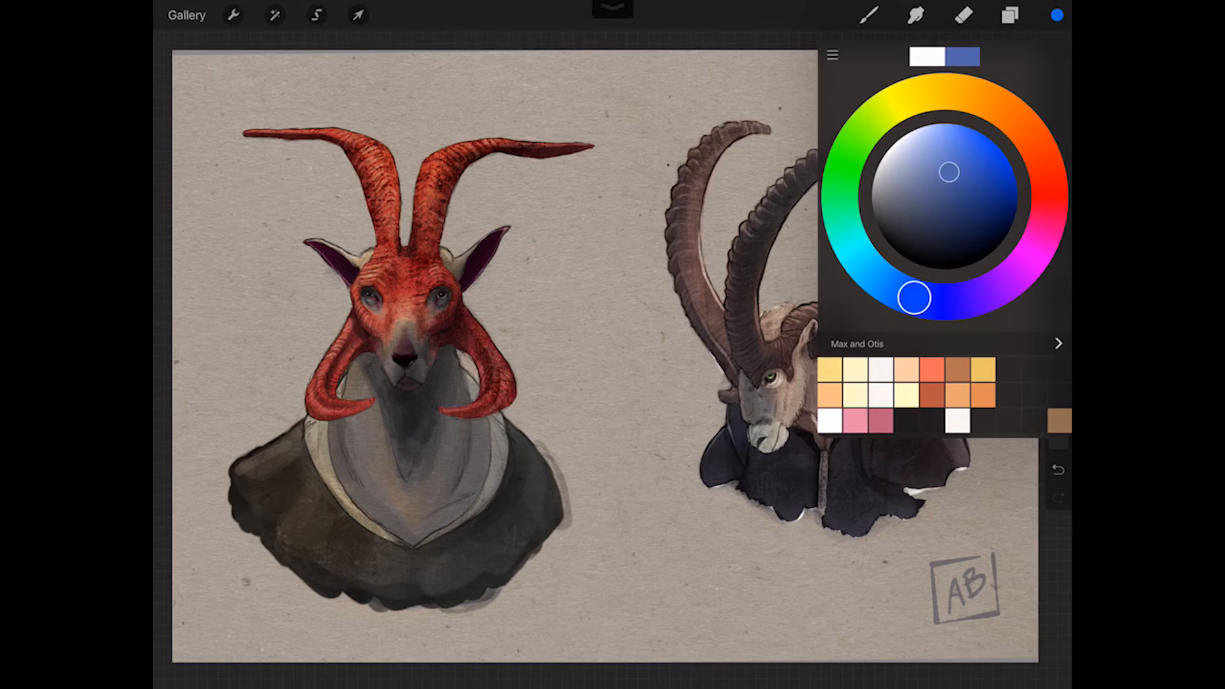
click(275, 15)
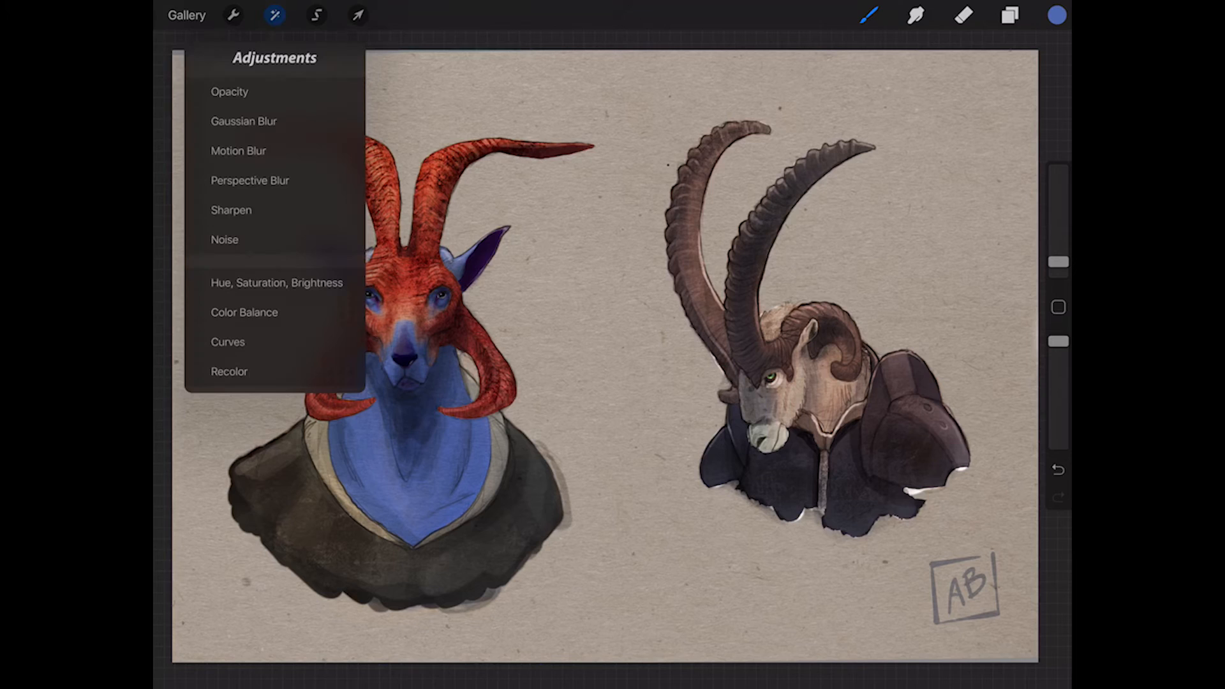
- Lower the blue fur's saturation and brightness to a muted blue
click(277, 282)
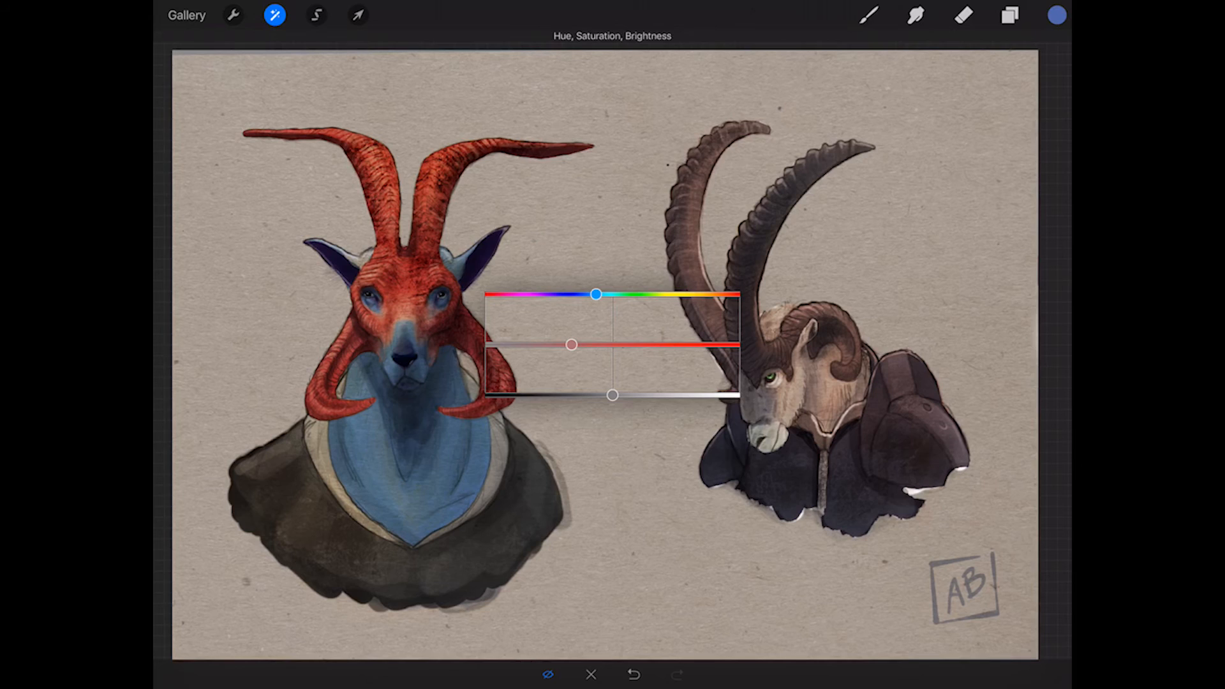
drag(598, 294, 601, 294)
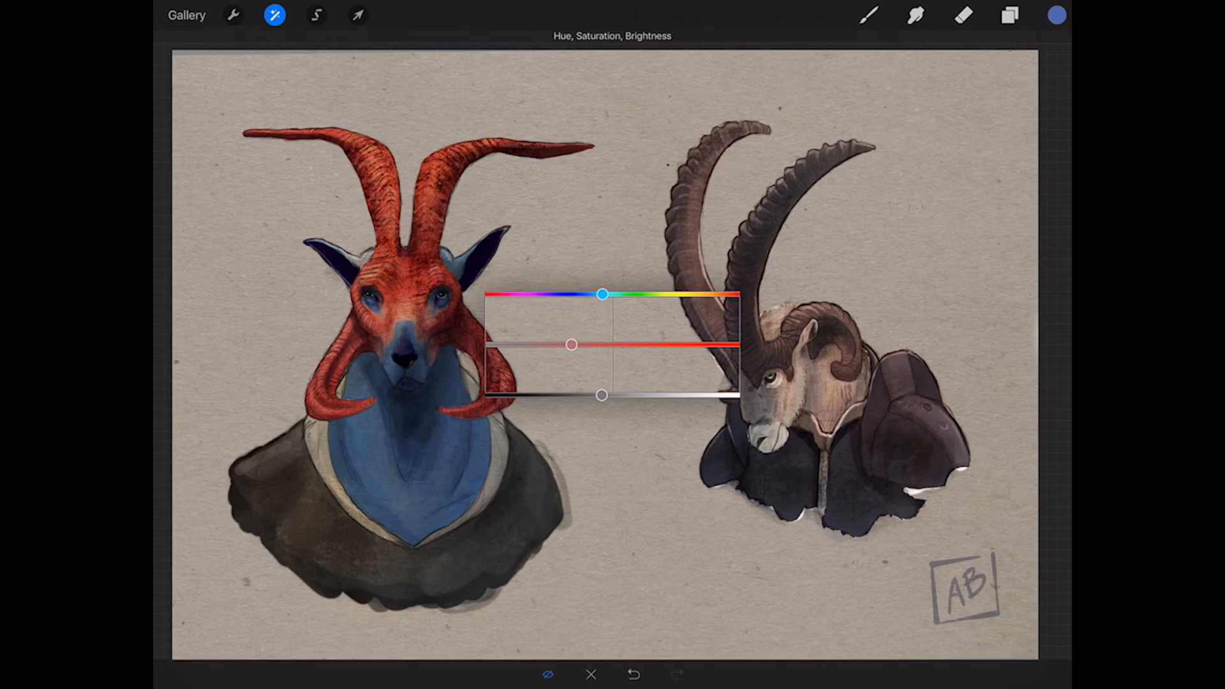
click(1009, 15)
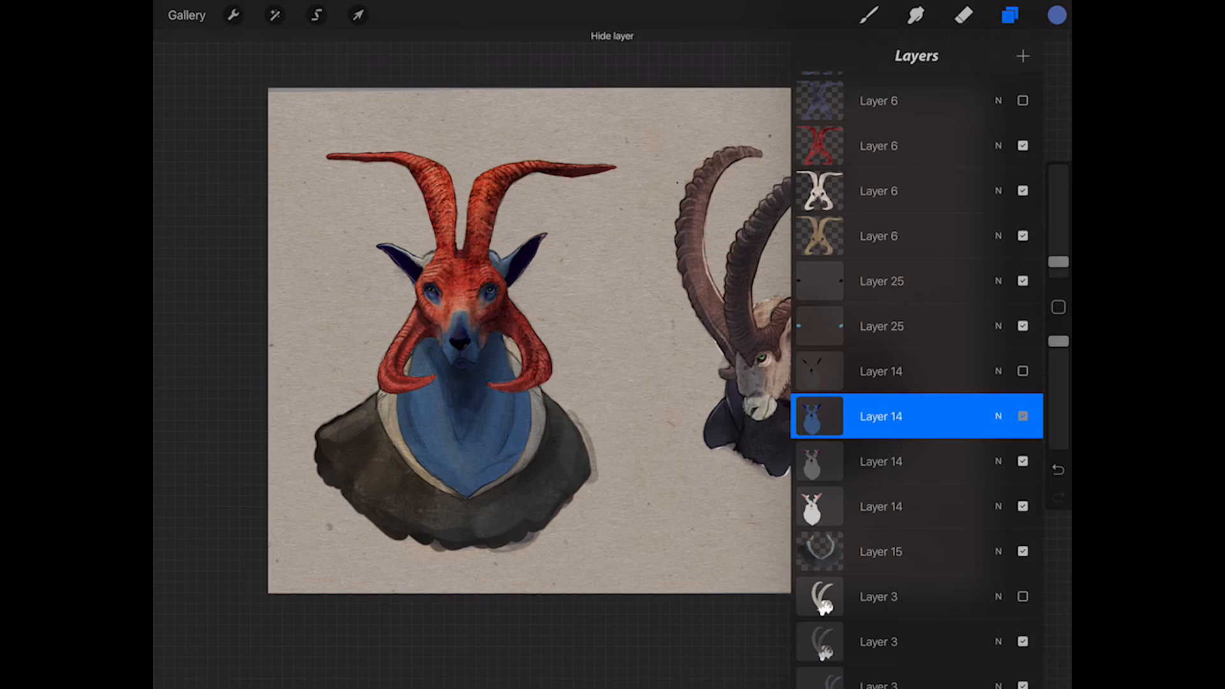
- Turn off visibility of blue fur Layer 14, restoring grey fur
click(1022, 416)
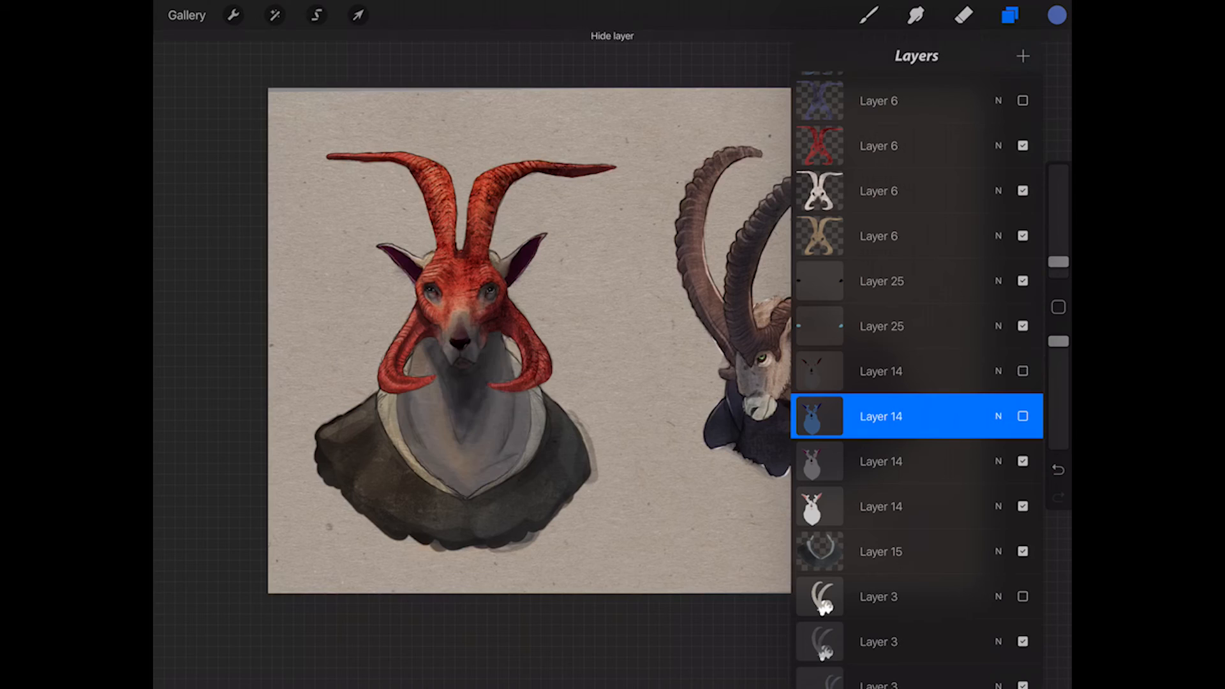